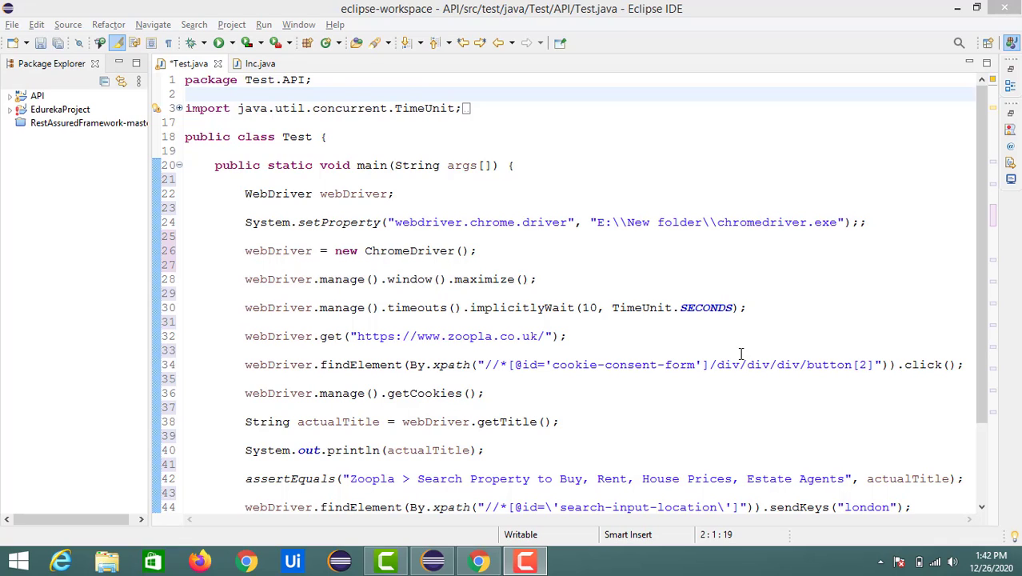
mouse_move(231, 358)
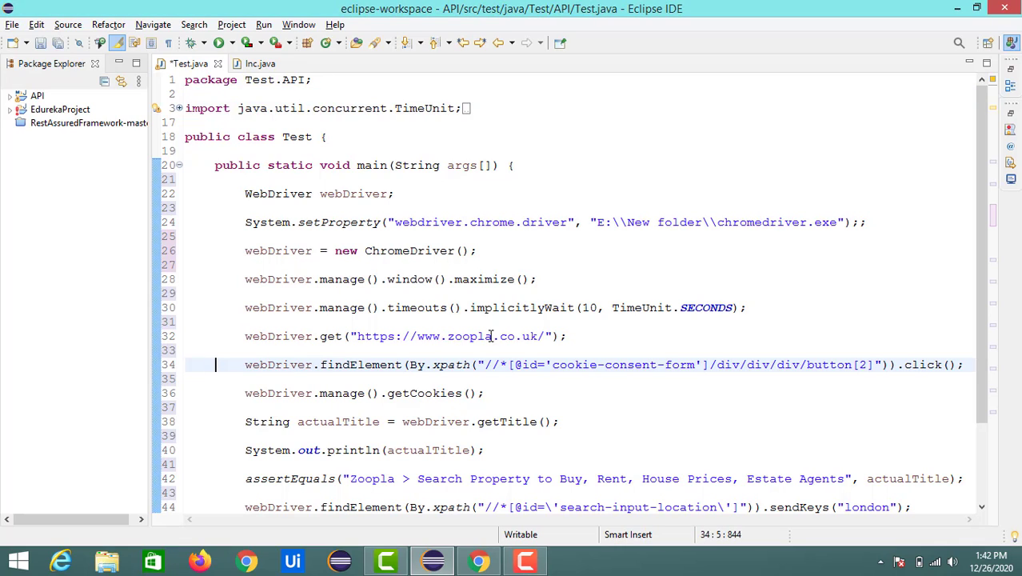
mouse_move(595, 249)
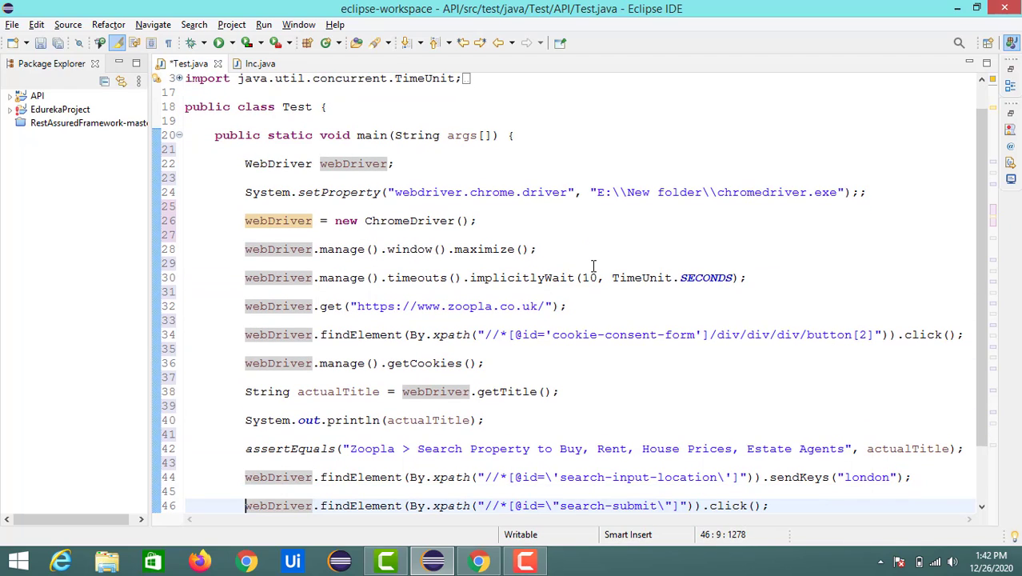
mouse_move(428, 419)
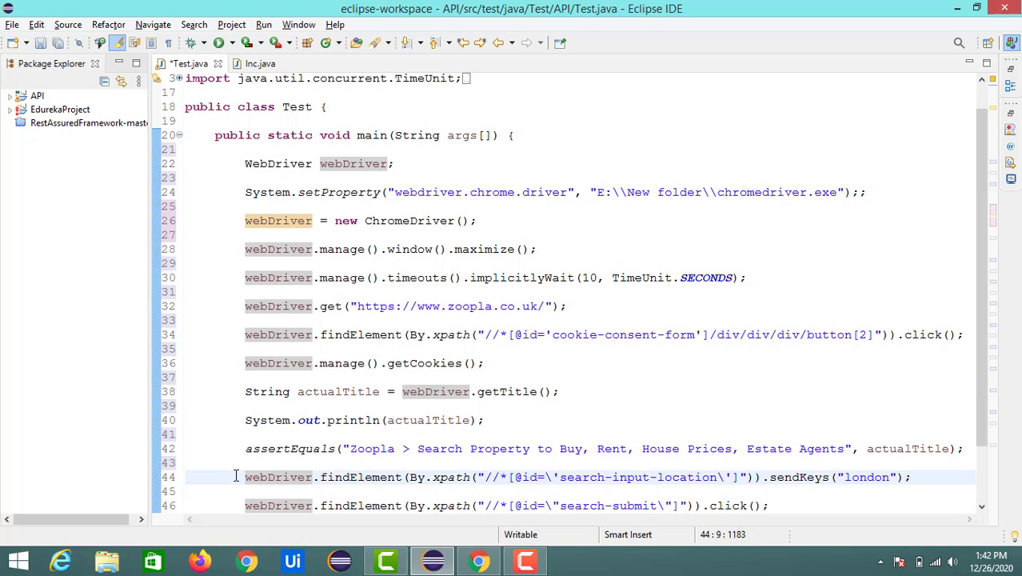
Run Test.java, confirming the Save and Launch prompt so Chrome opens Zoopla
scroll(down, 3)
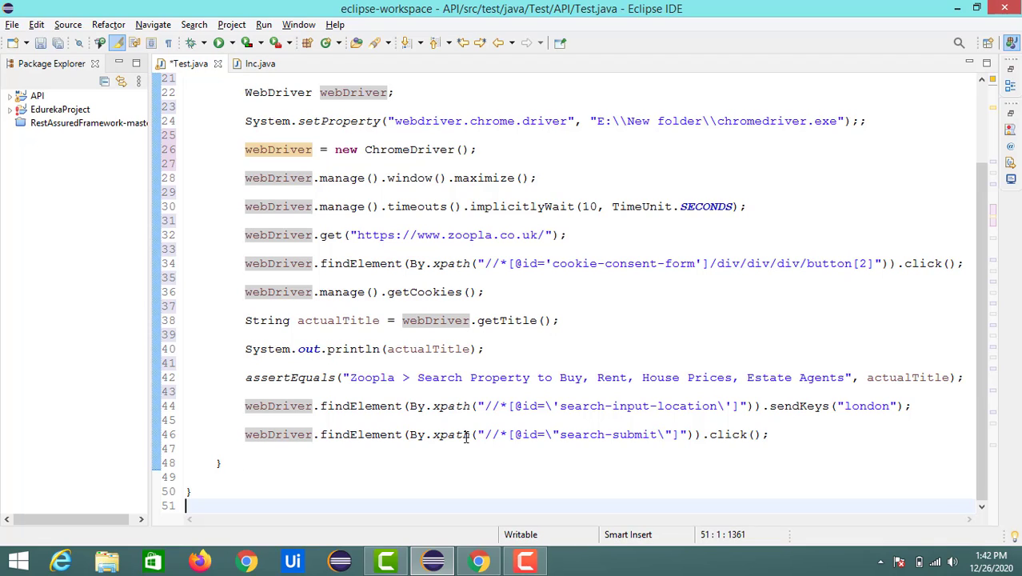
mouse_move(283, 390)
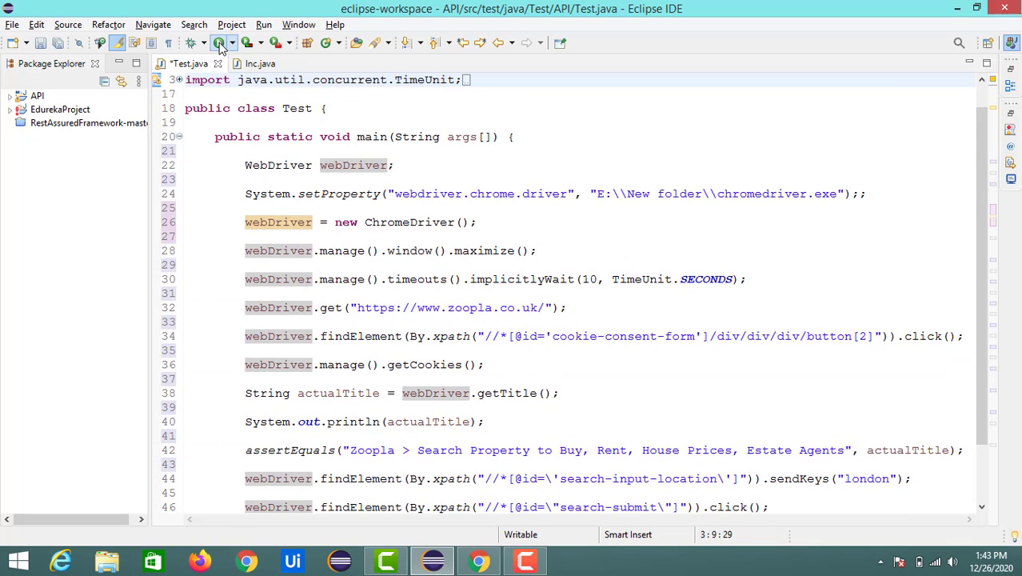
click(221, 41)
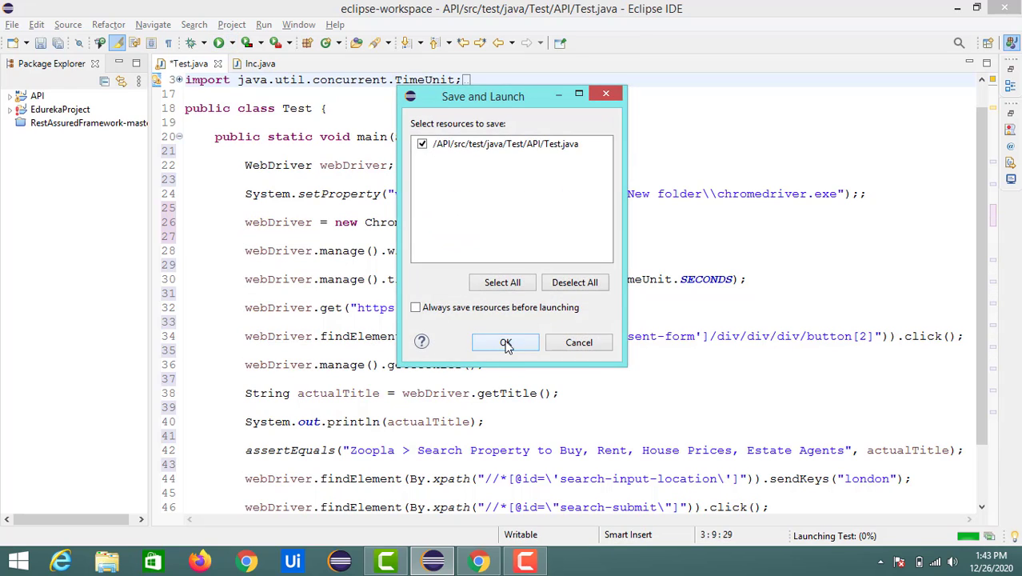
click(505, 342)
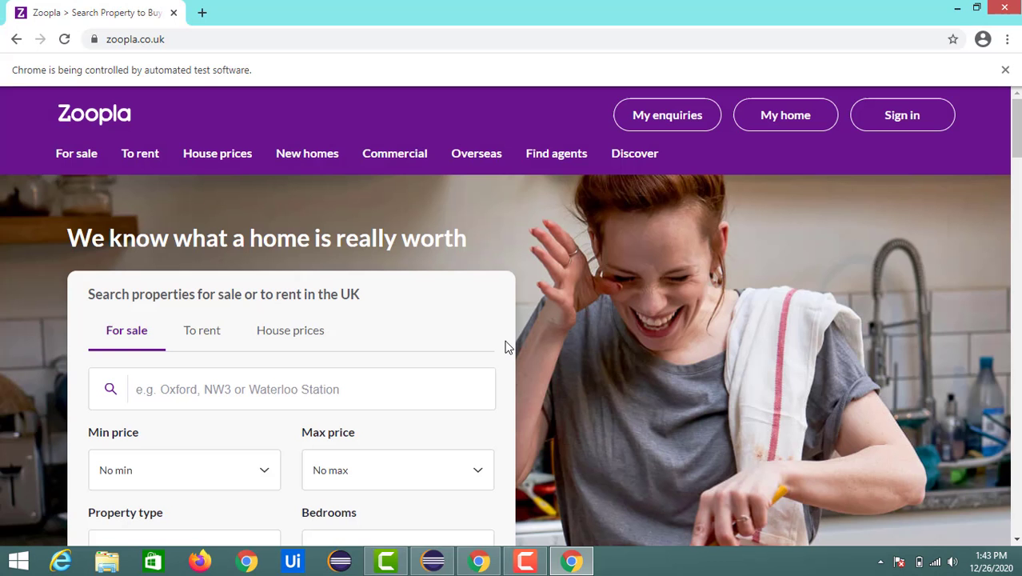
Let the test search Zoopla for 'london', check Chrome's main menu, and return to Eclipse
text(london)
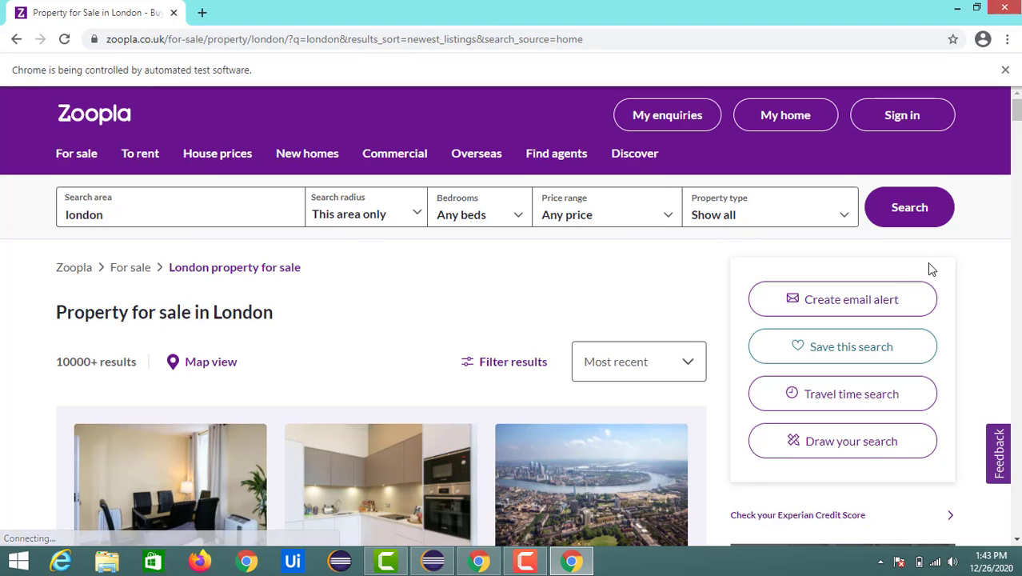
scroll(down, 3)
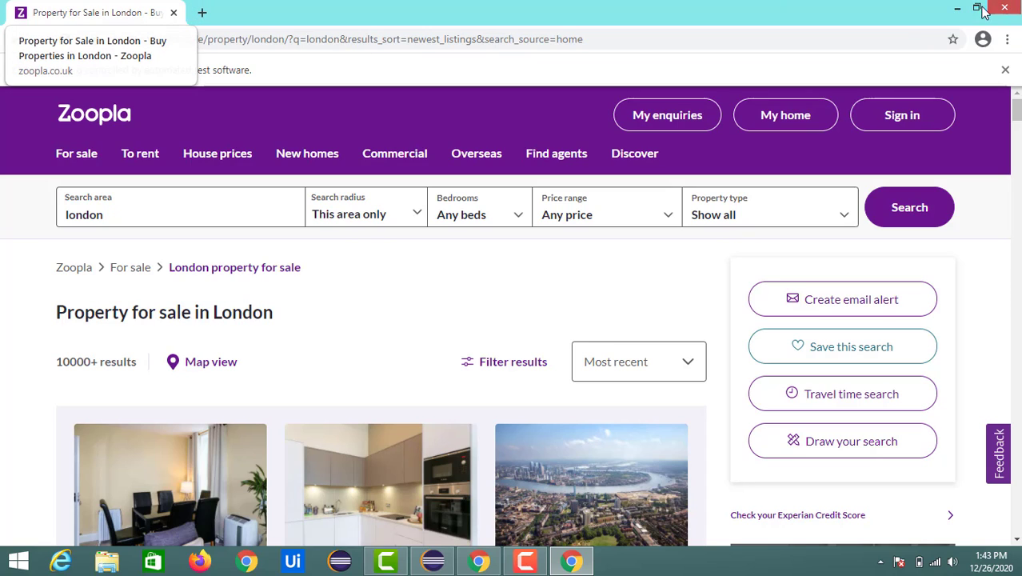
click(1008, 38)
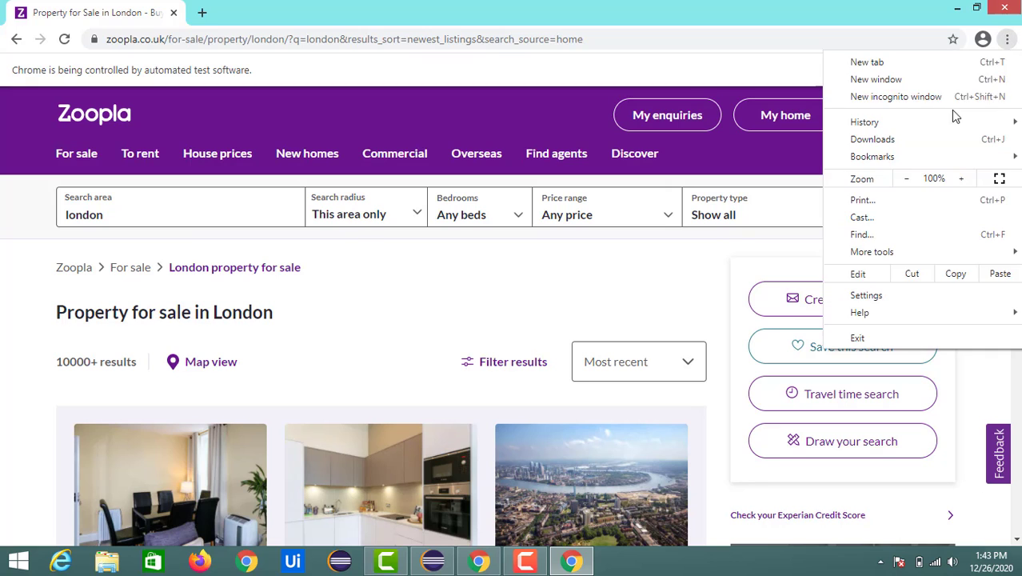
click(895, 96)
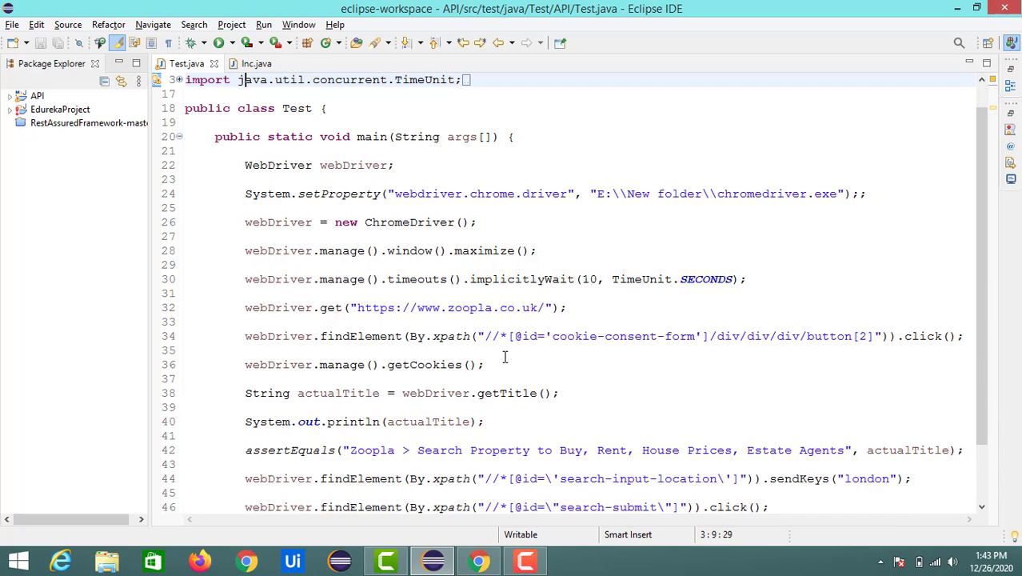
Insert ChromeOptions options=new ChromeOptions(); on a new line after the chromedriver system property
click(227, 295)
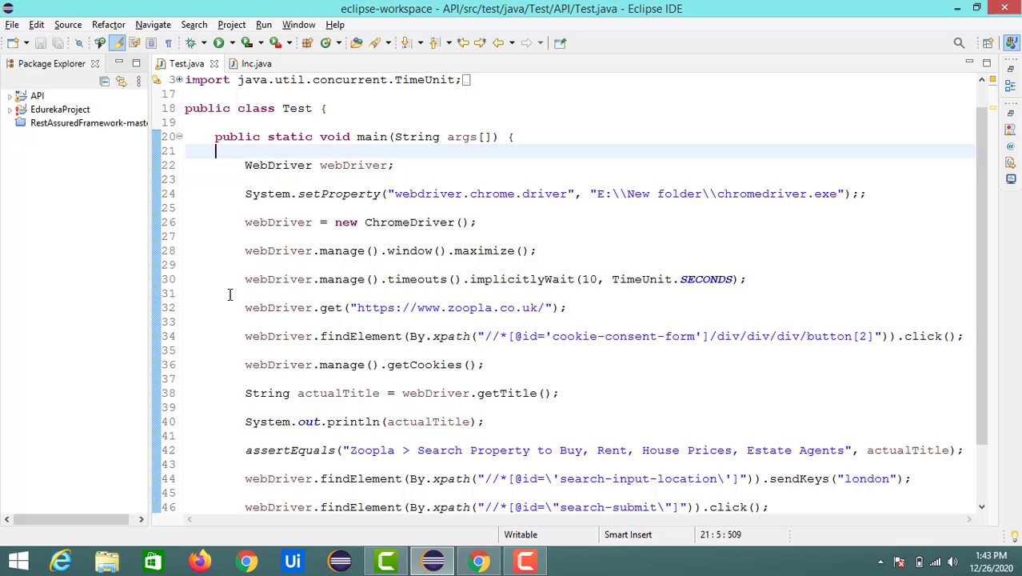
click(679, 193)
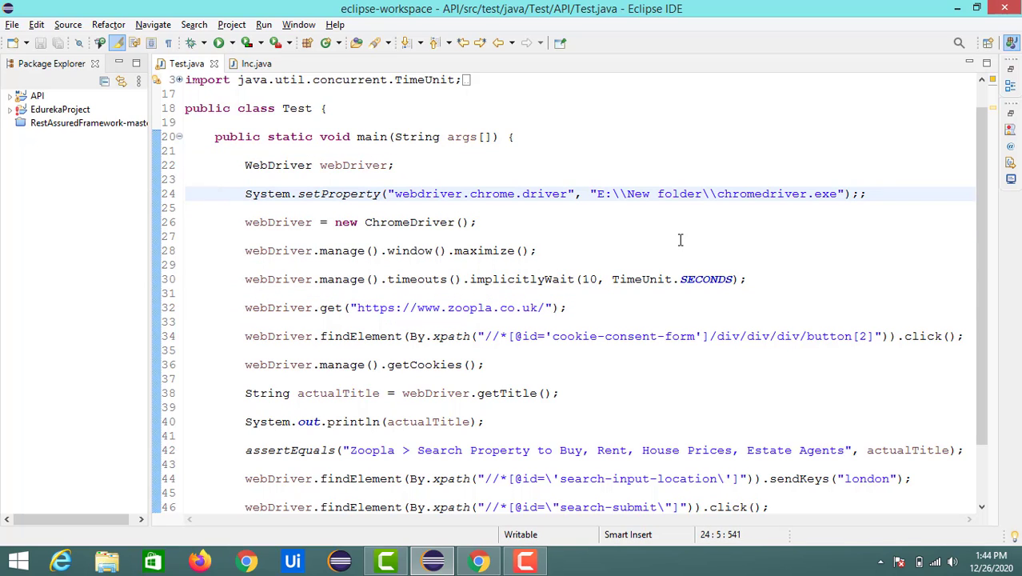
click(870, 193)
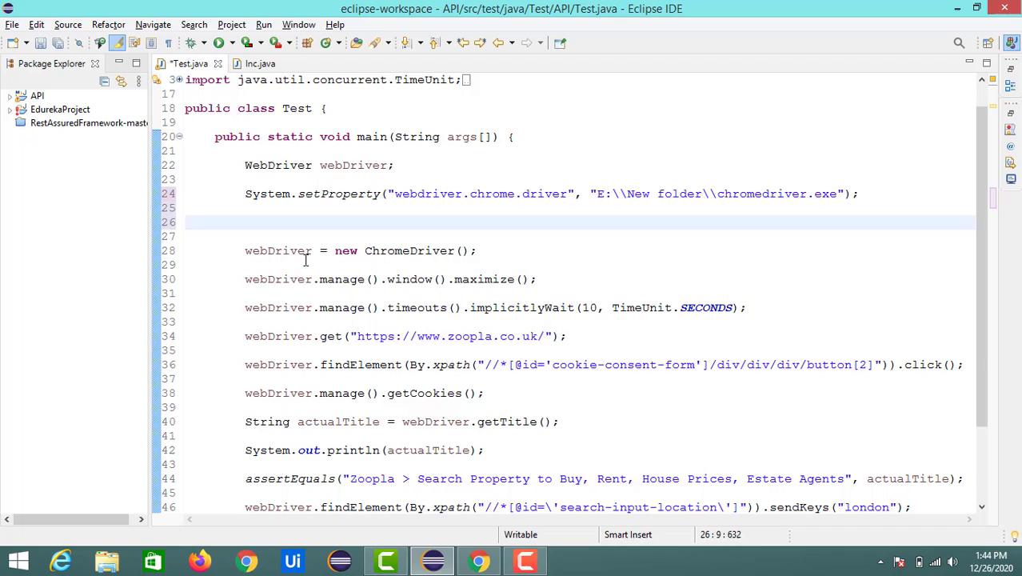
click(246, 222)
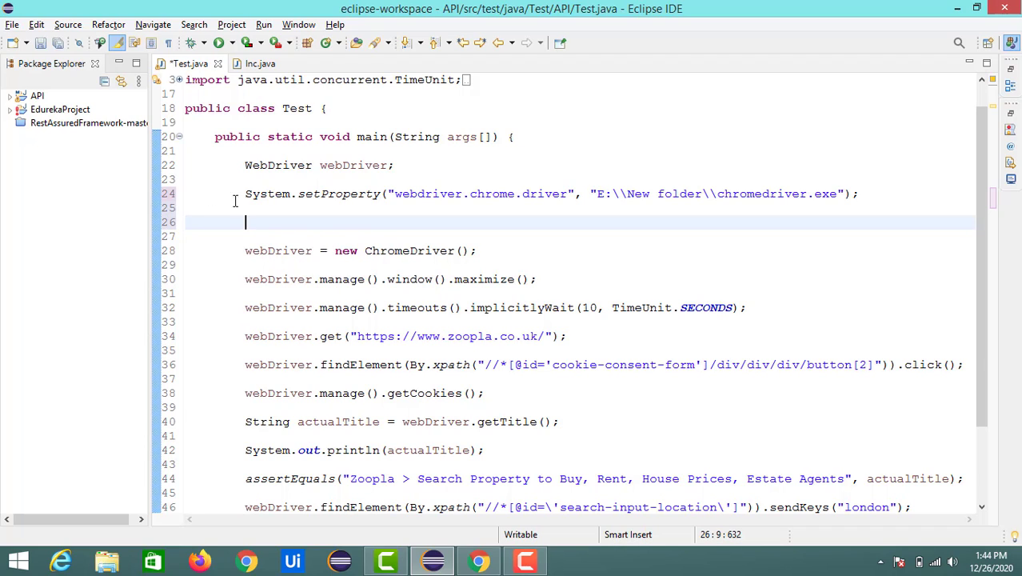
mouse_move(266, 223)
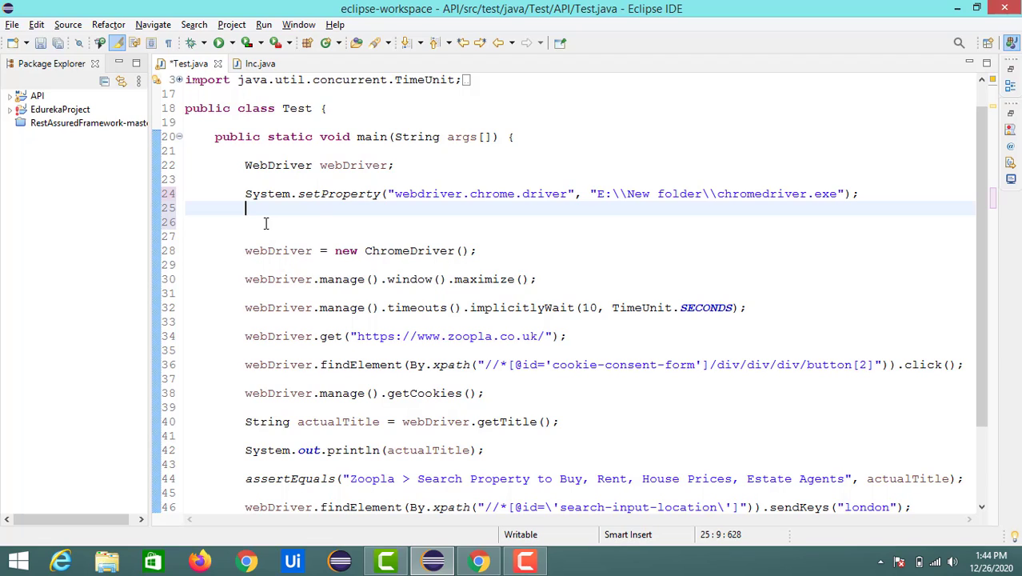
text(ChromeOption options=)
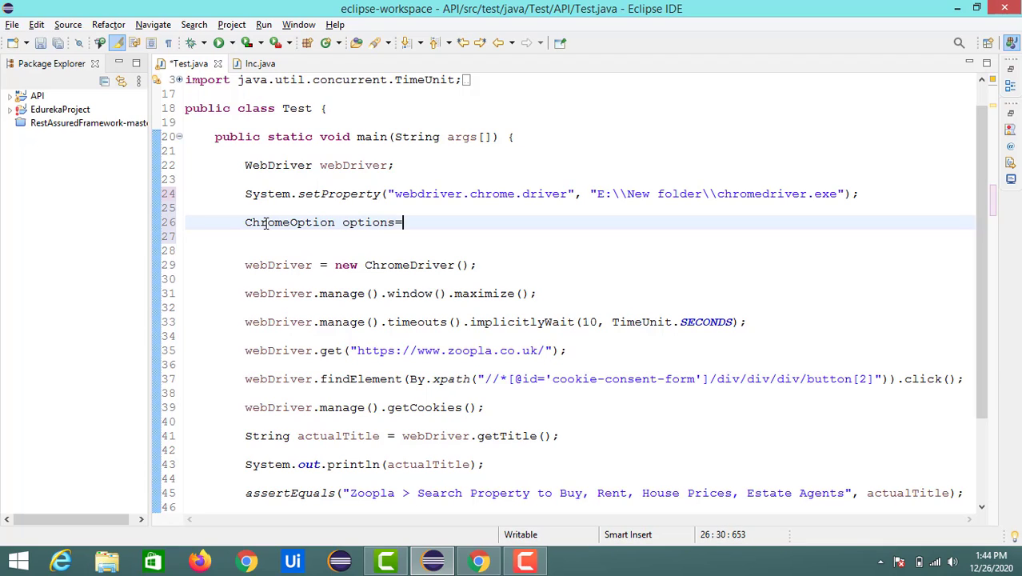
text(new ChromeOpt)
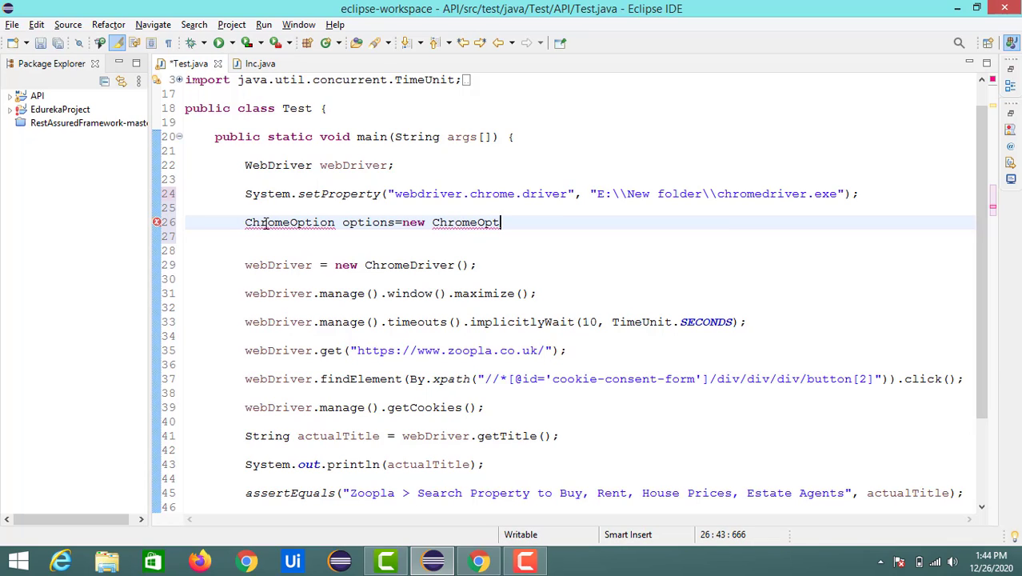
text(ons();)
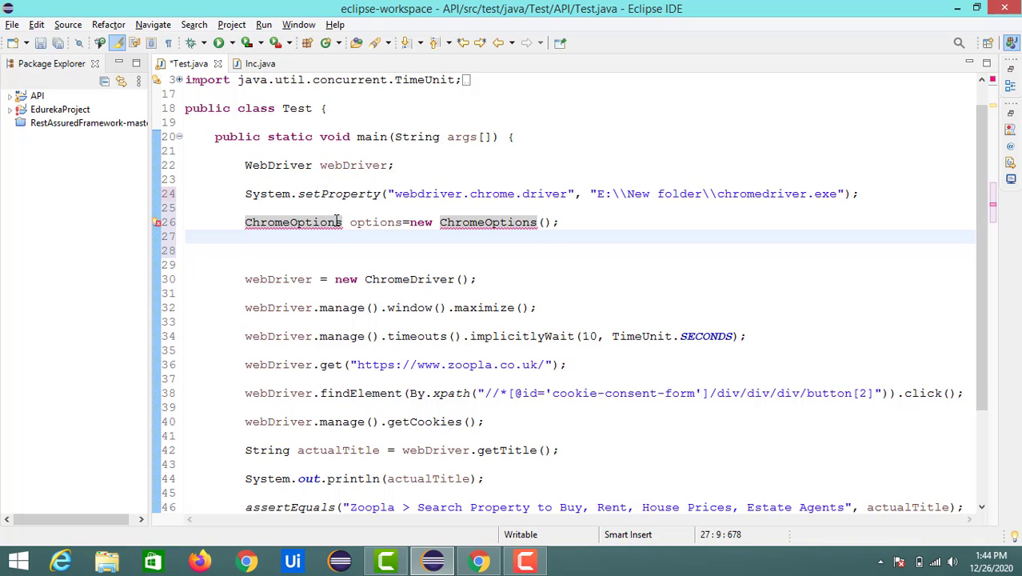
mouse_move(387, 255)
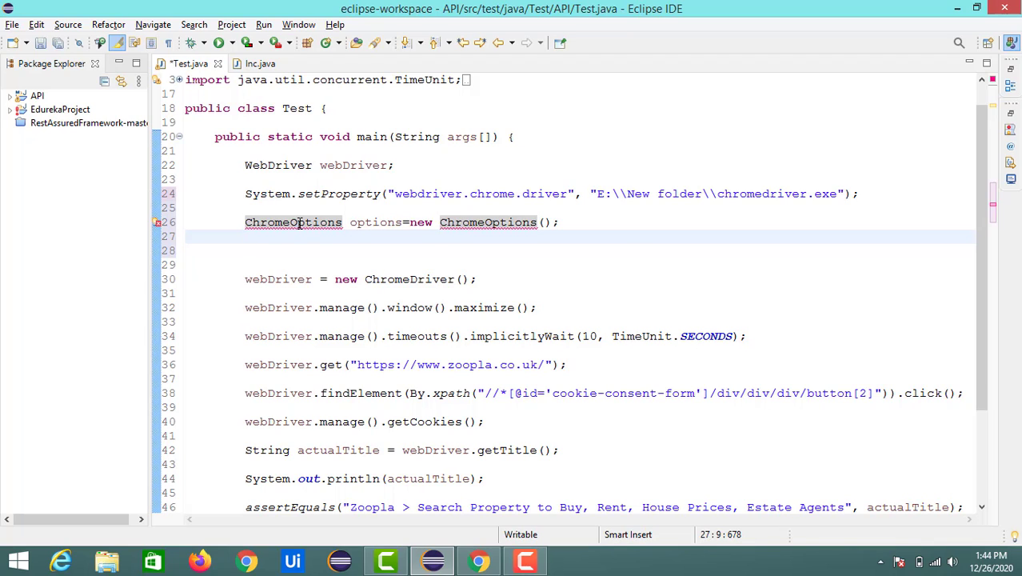
Import ChromeOptions and add options.addArguments("--incognito"); after the declaration
click(294, 221)
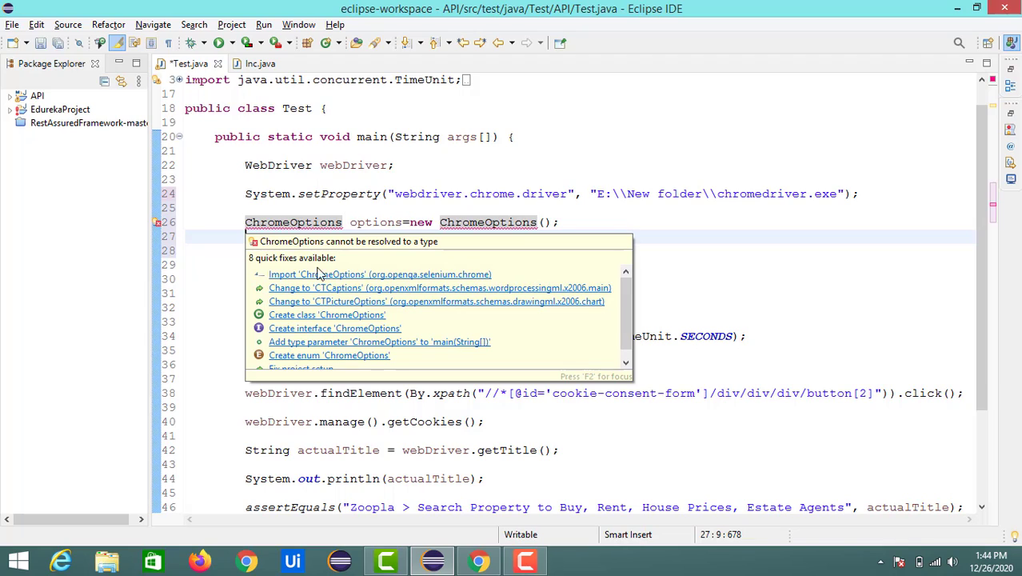
mouse_move(358, 287)
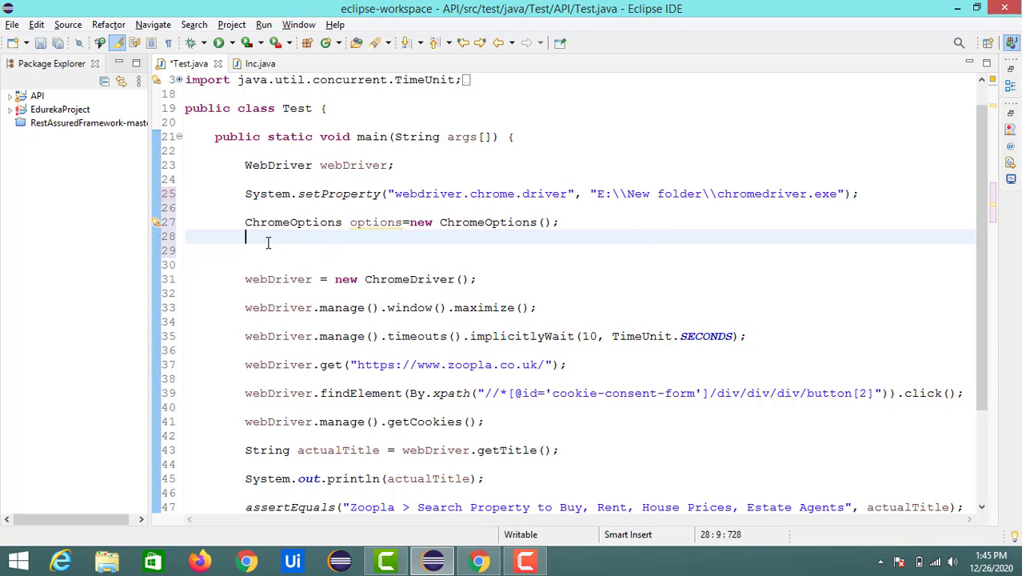
text(o)
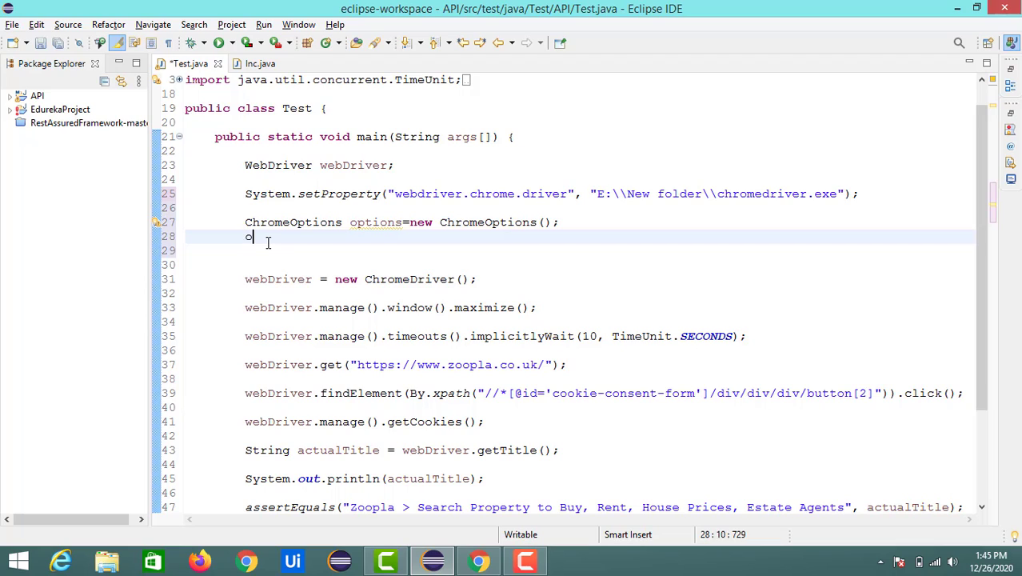
text(pti)
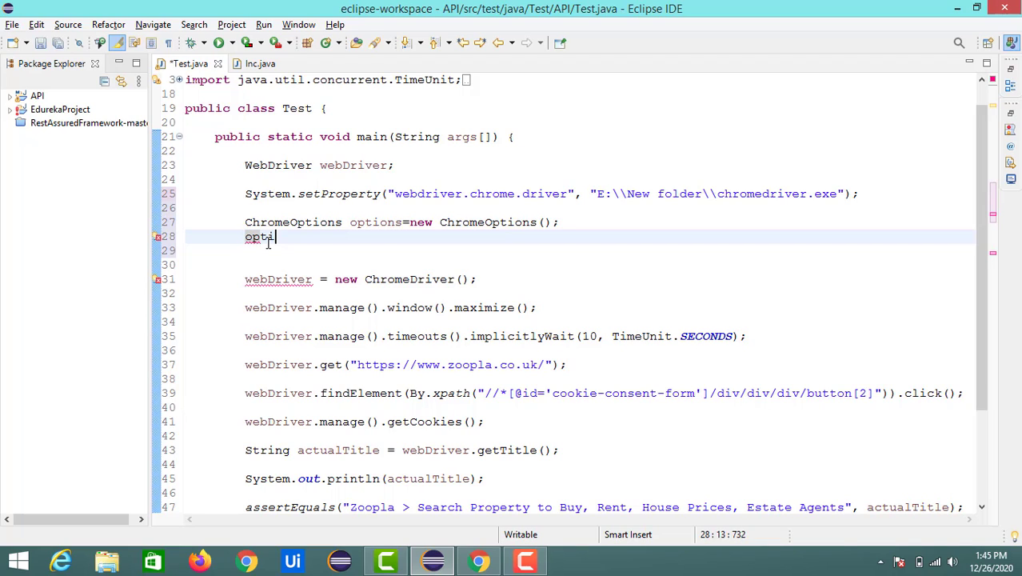
text(ons)
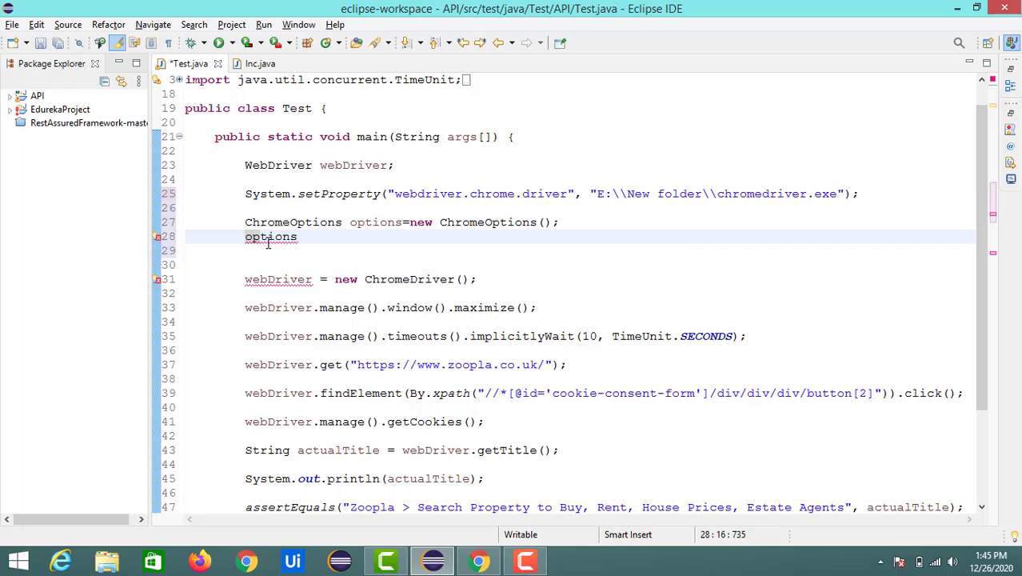
text(.addArguments("");)
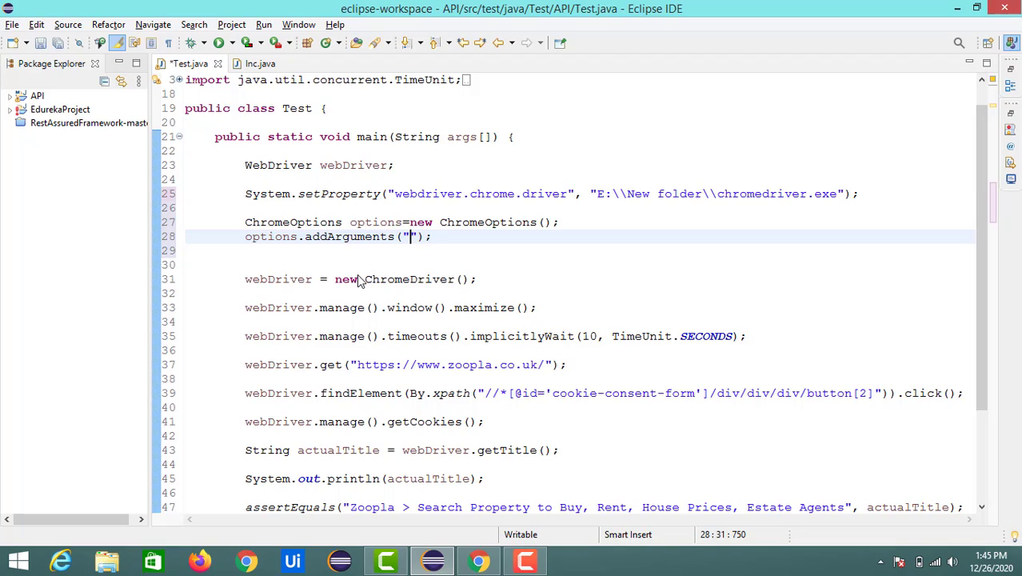
text(--)
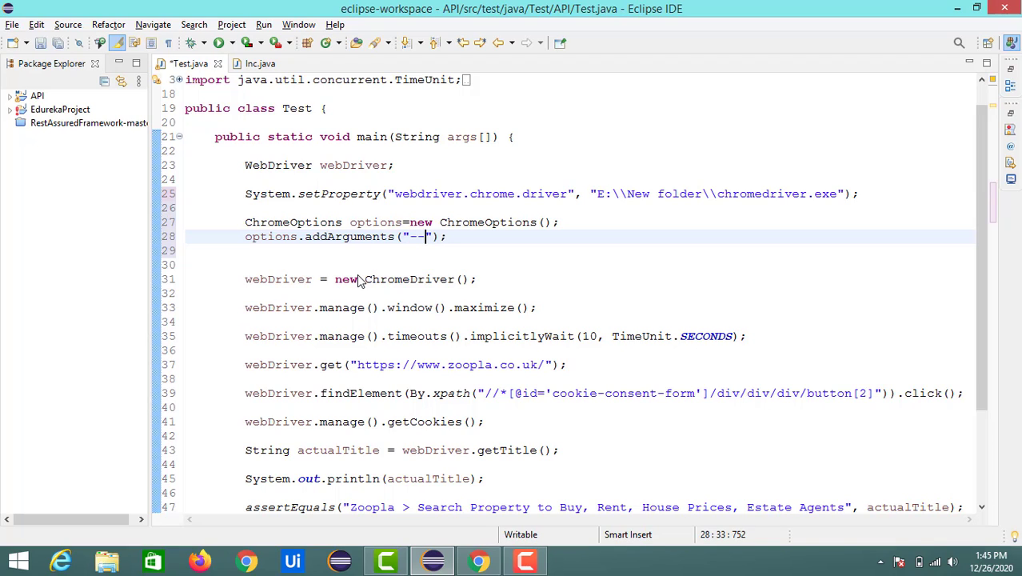
text(in)
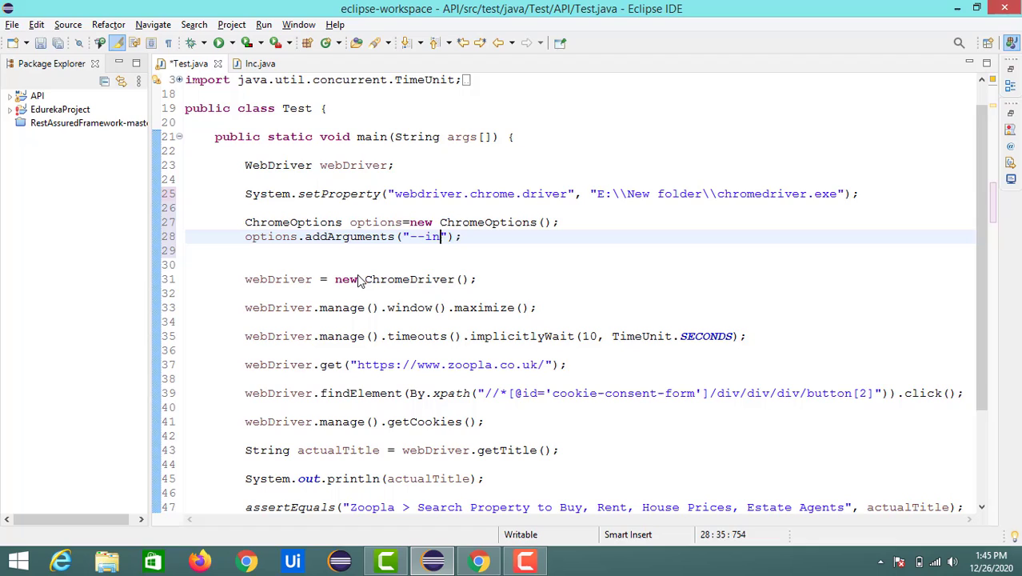
text(cognito)
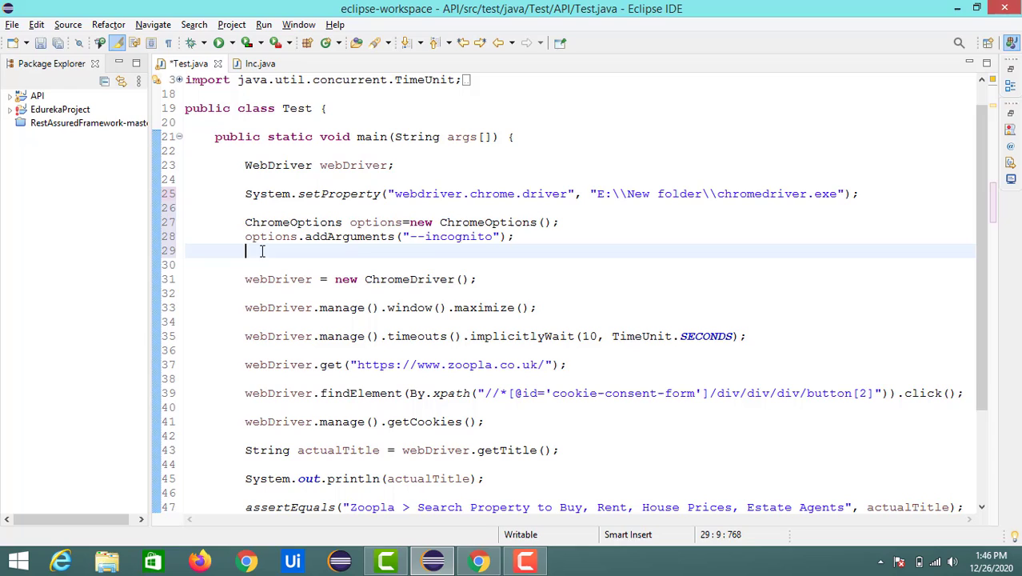
Remove the extra blank line and construct the ChromeDriver with the options object
key(Backspace)
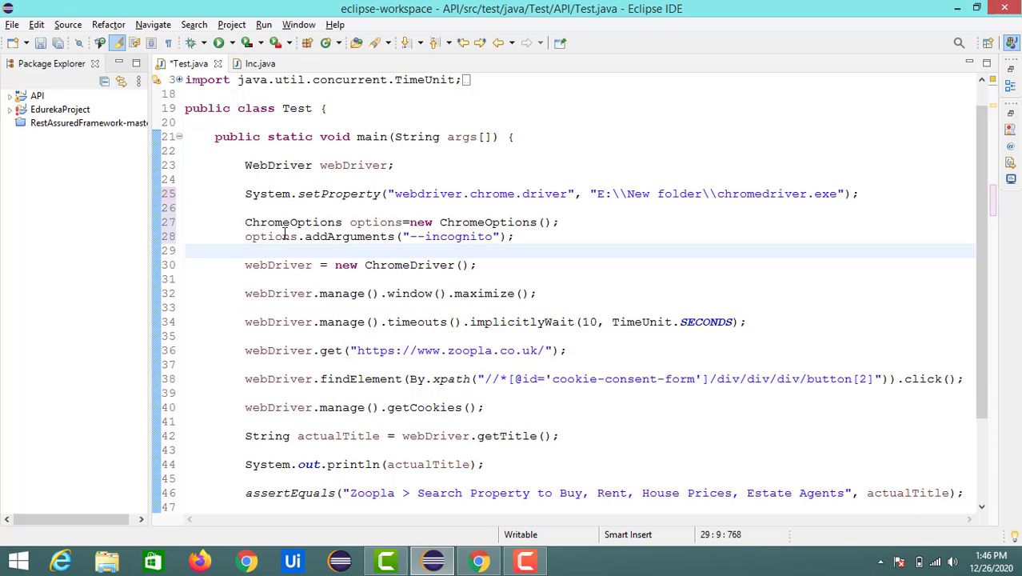
double_click(272, 237)
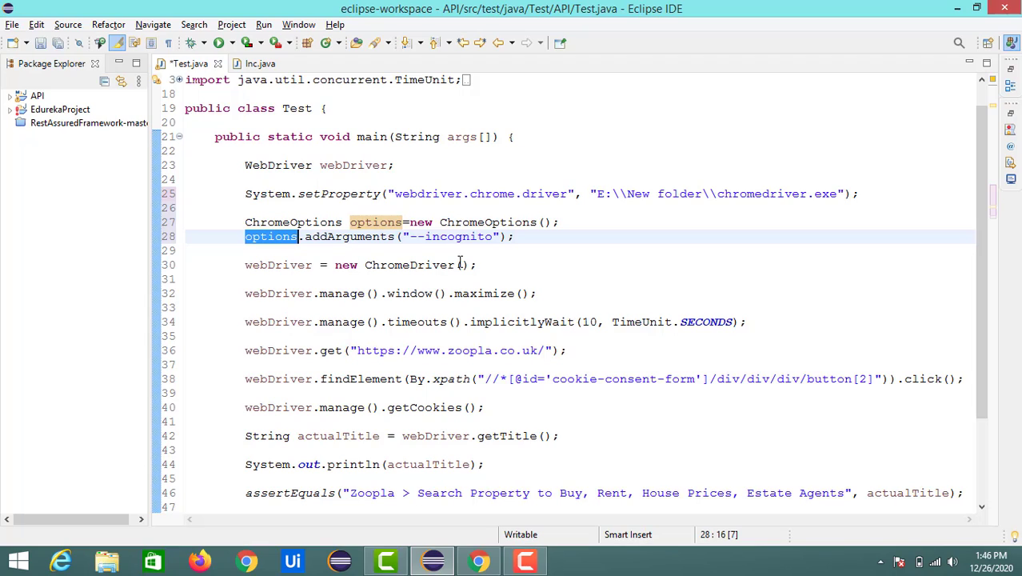
click(463, 266)
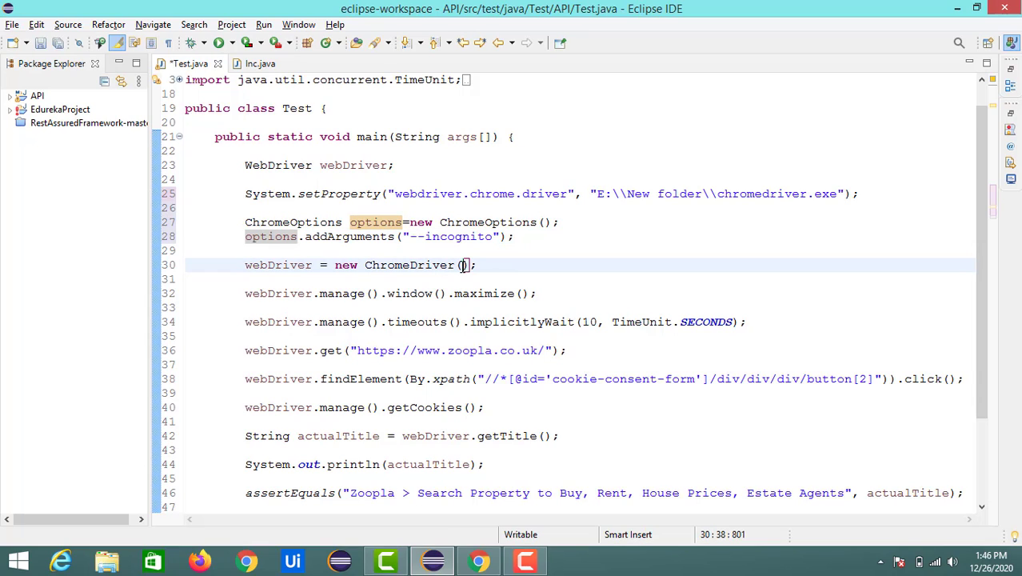
text(options)
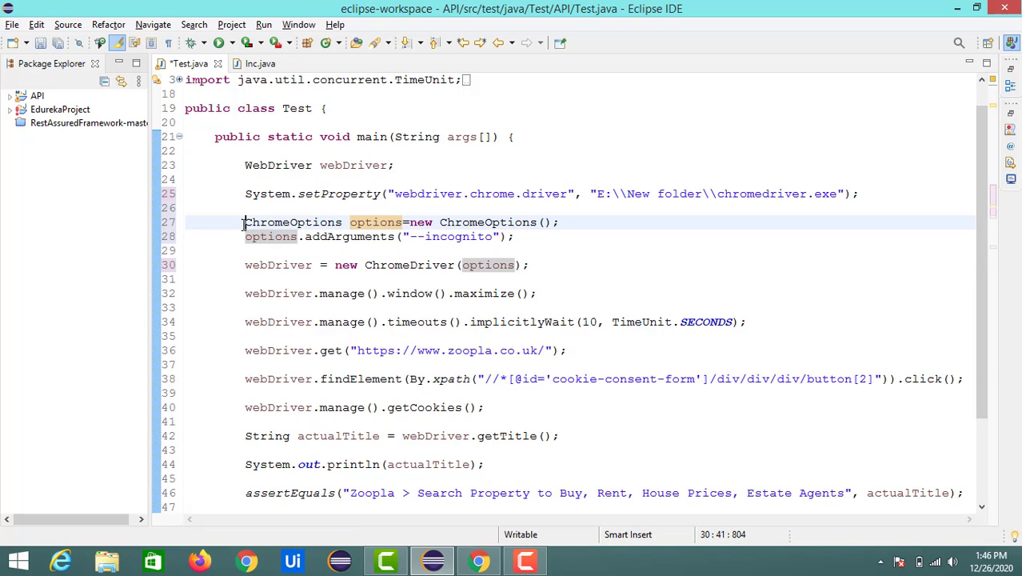
Review the two ChromeOptions setup lines before rerunning the test
drag(246, 221, 519, 237)
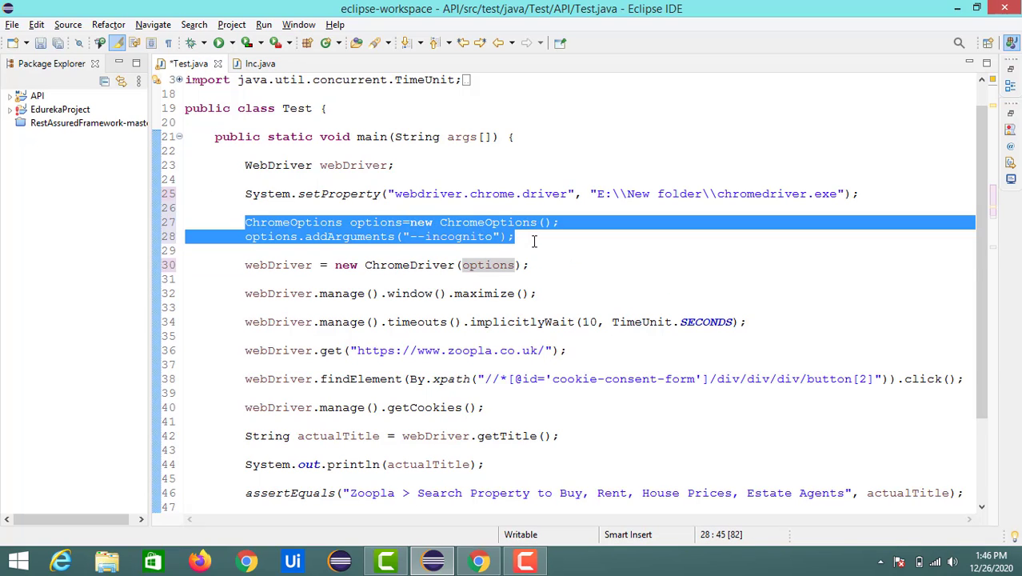
click(519, 236)
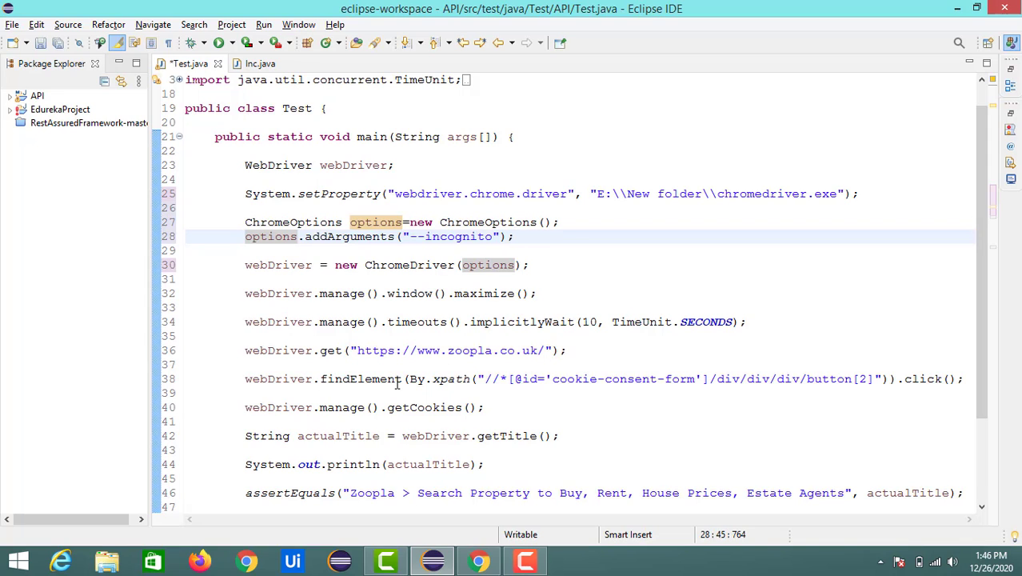
mouse_move(576, 299)
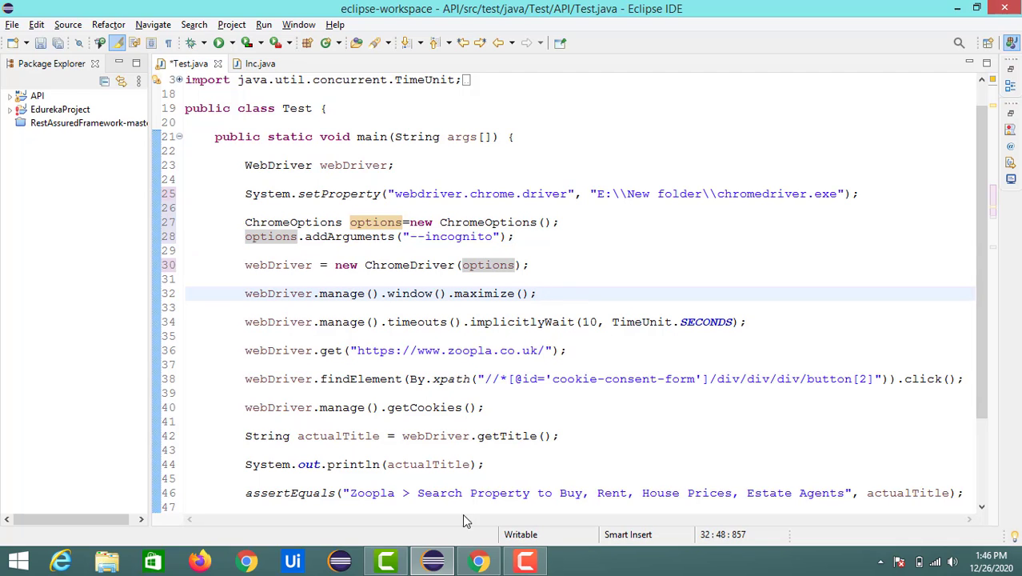
click(478, 559)
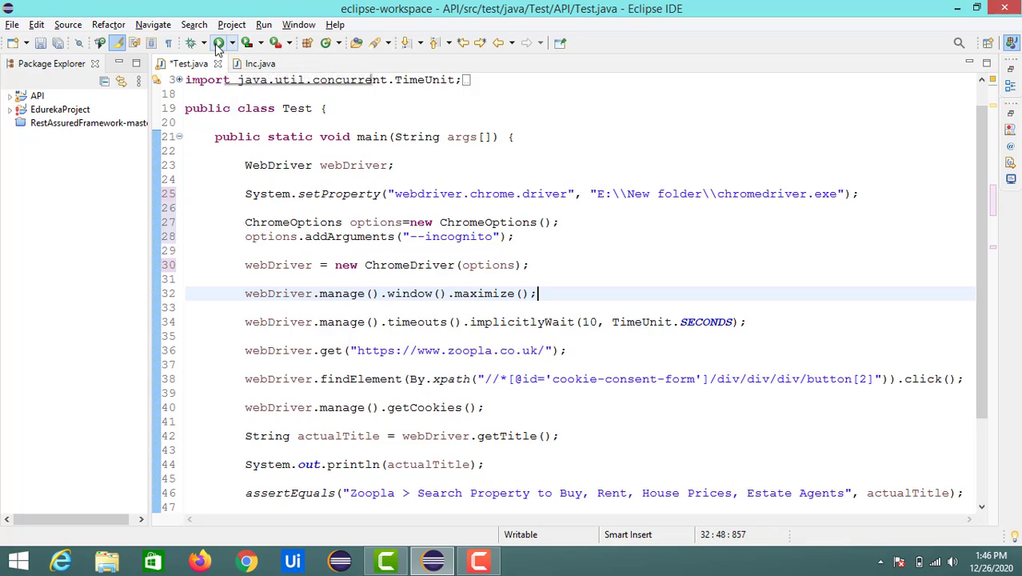
Rerun the saved test so incognito Chrome opens Zoopla and loads London listings, then return to Eclipse
click(218, 44)
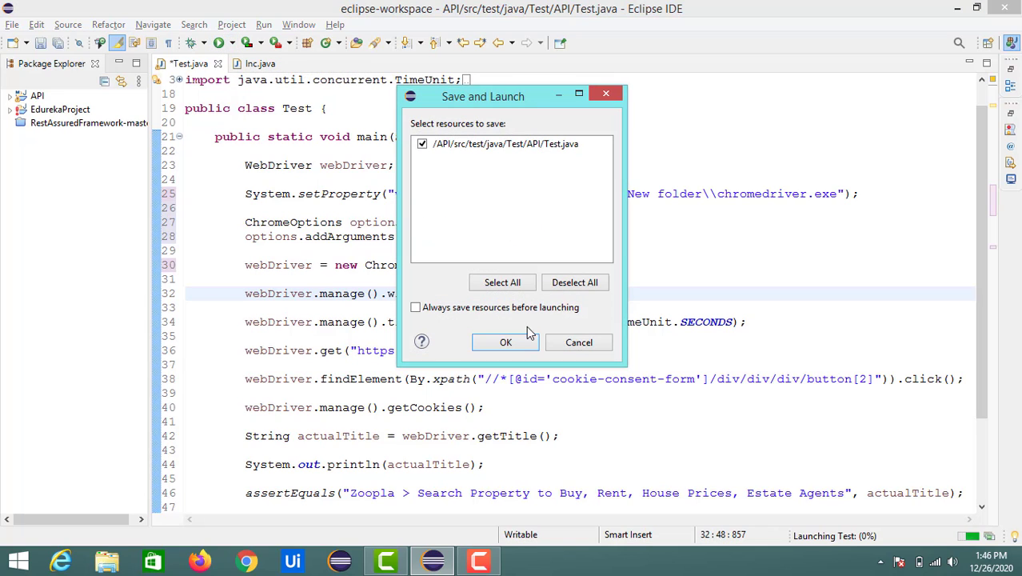
click(506, 342)
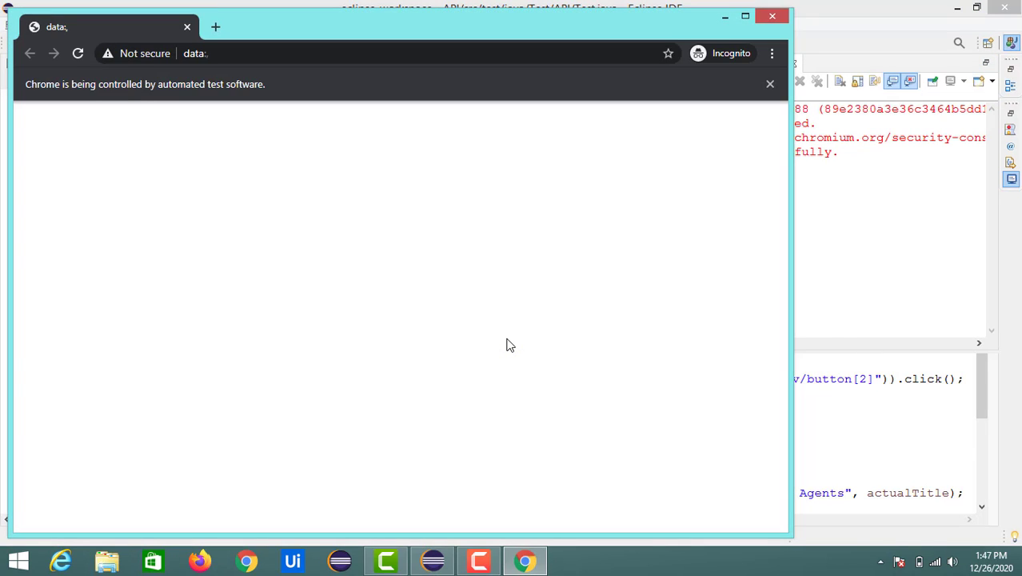
click(743, 16)
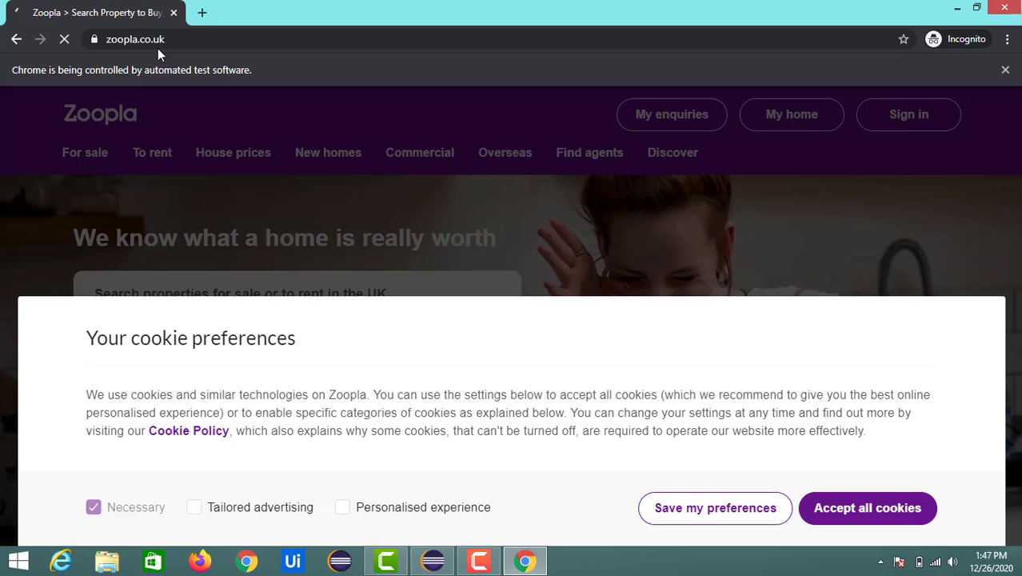
click(866, 507)
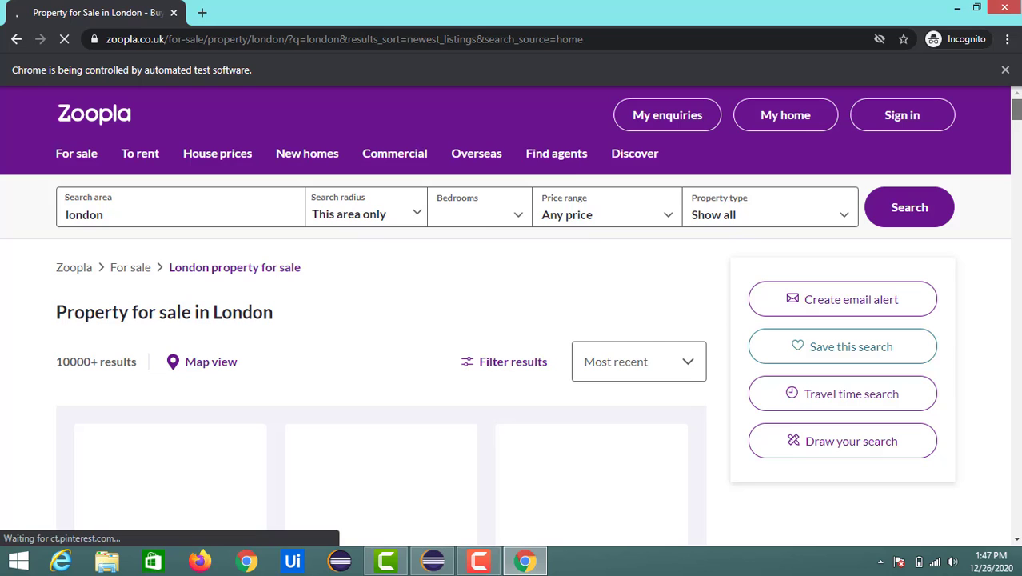
click(556, 154)
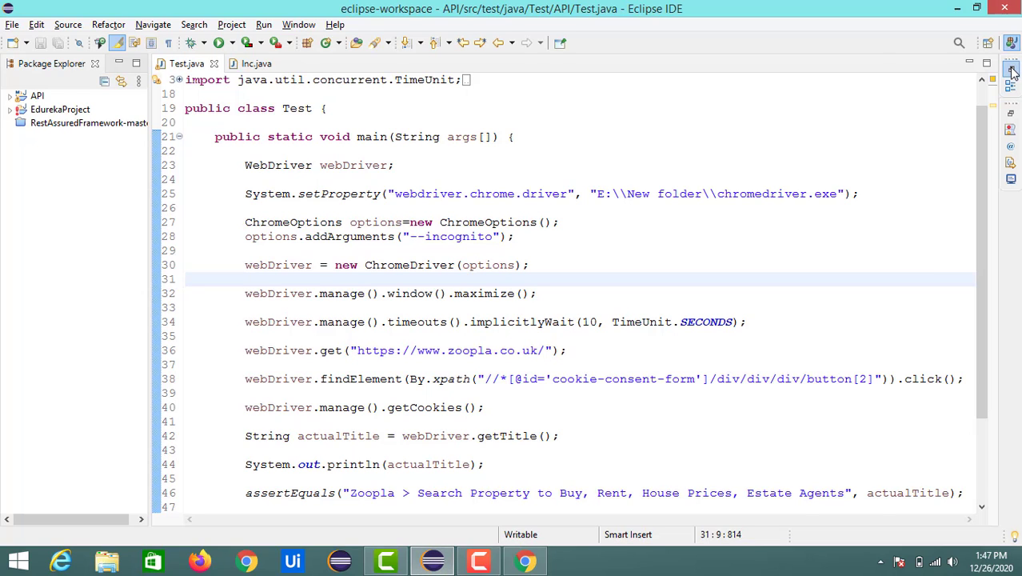
Check the console's printed Zoopla page title and revisit the incognito Chrome window at Zoopla's homepage
click(1011, 70)
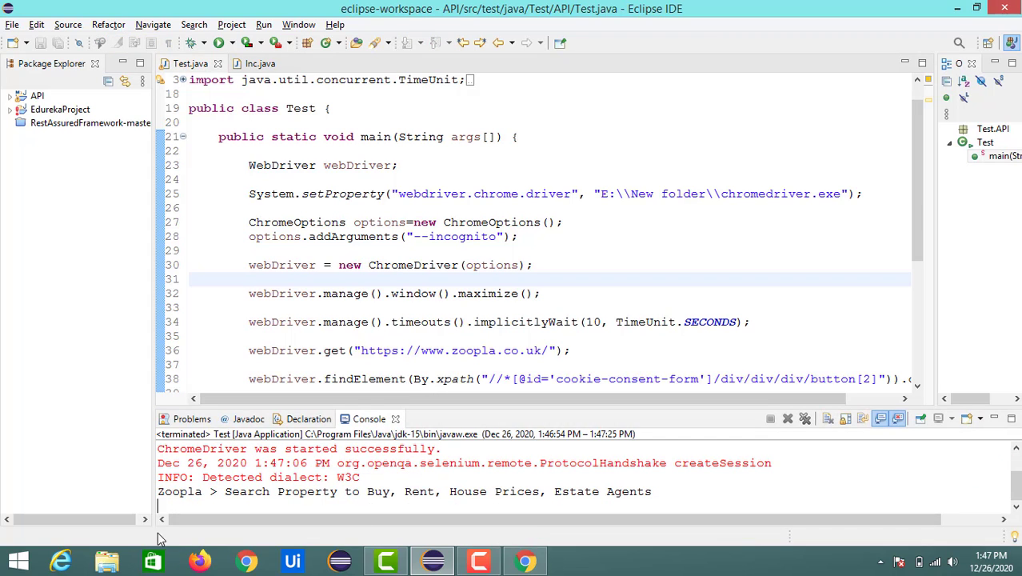
click(525, 560)
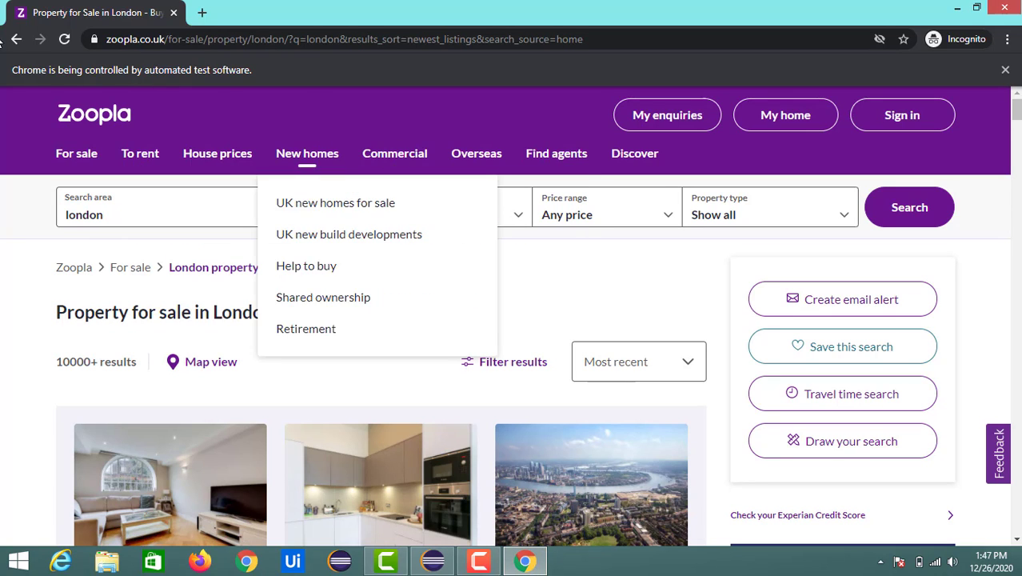
click(16, 39)
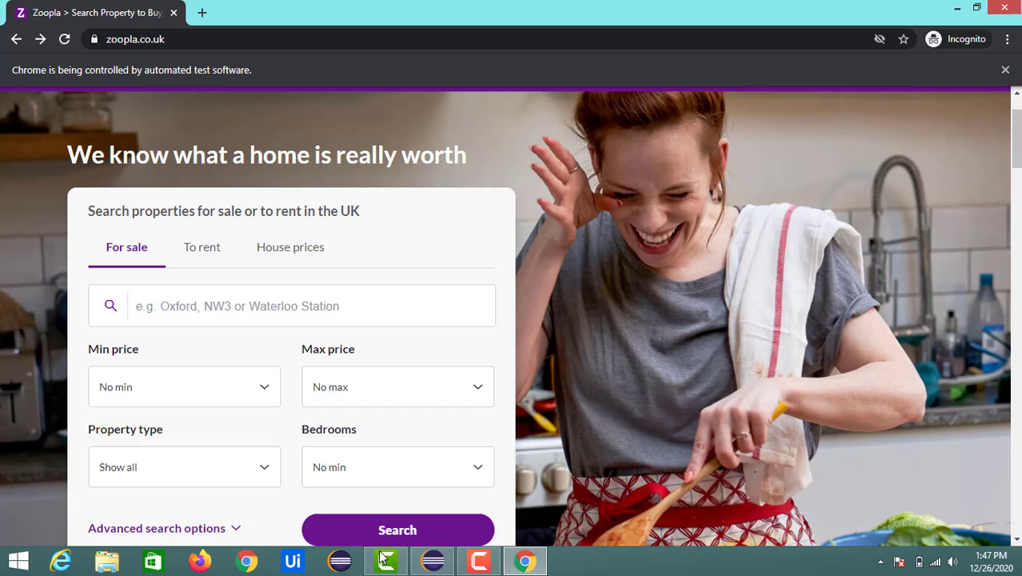
mouse_move(432, 560)
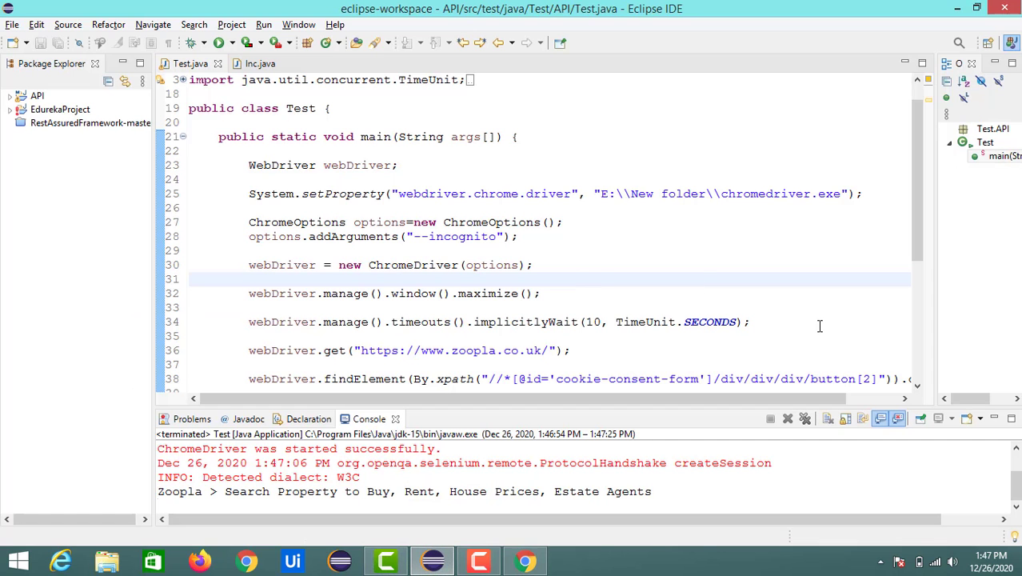
scroll(down, 3)
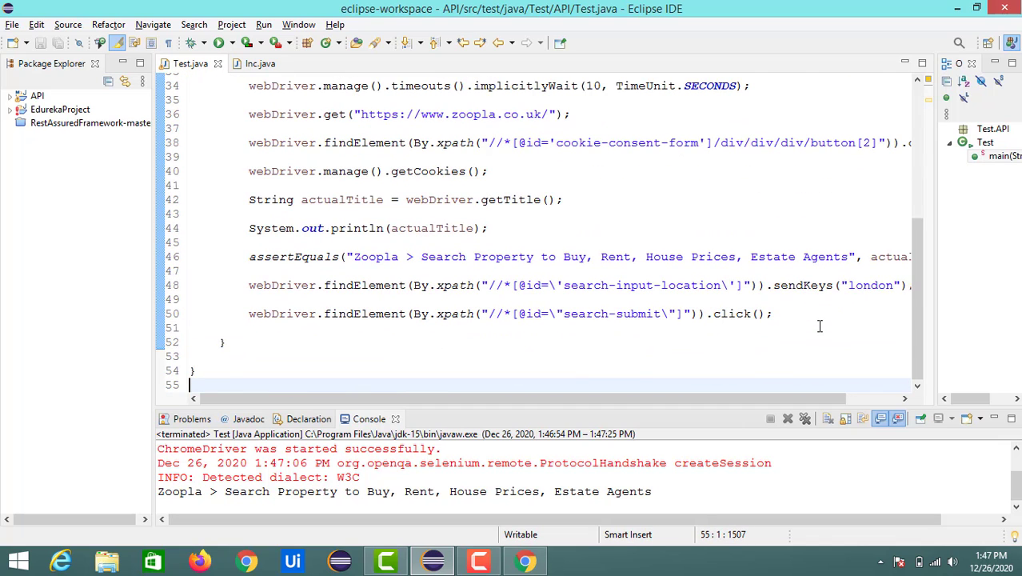
click(525, 560)
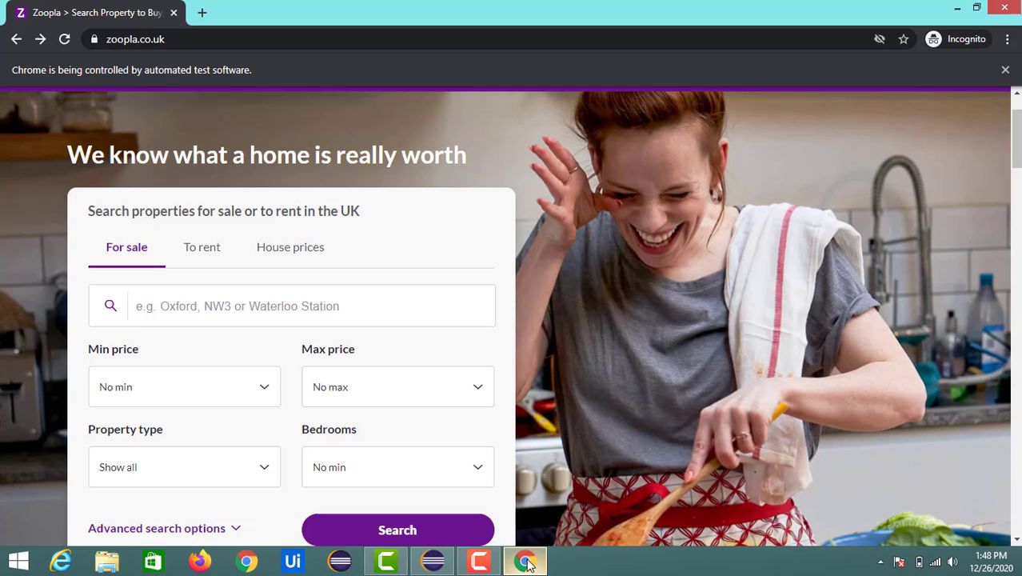